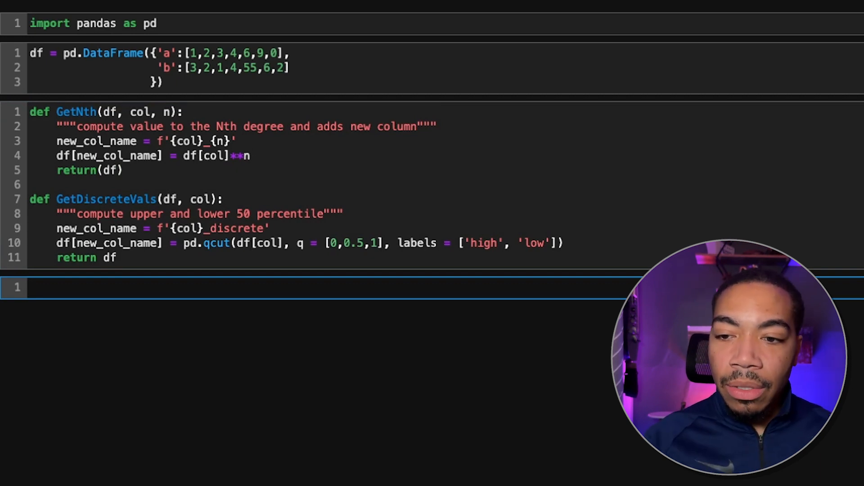
- Enter df in a new cell to display the seven-row DataFrame with columns a and b
text(df)
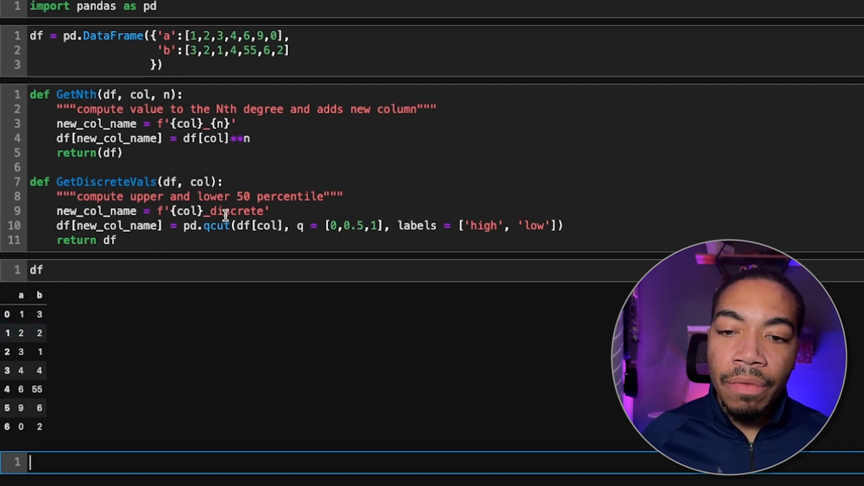
mouse_move(89, 307)
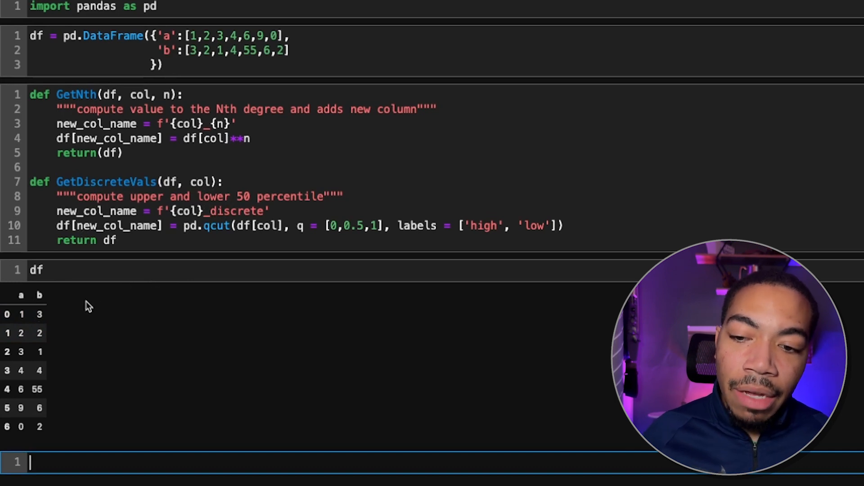
mouse_move(218, 281)
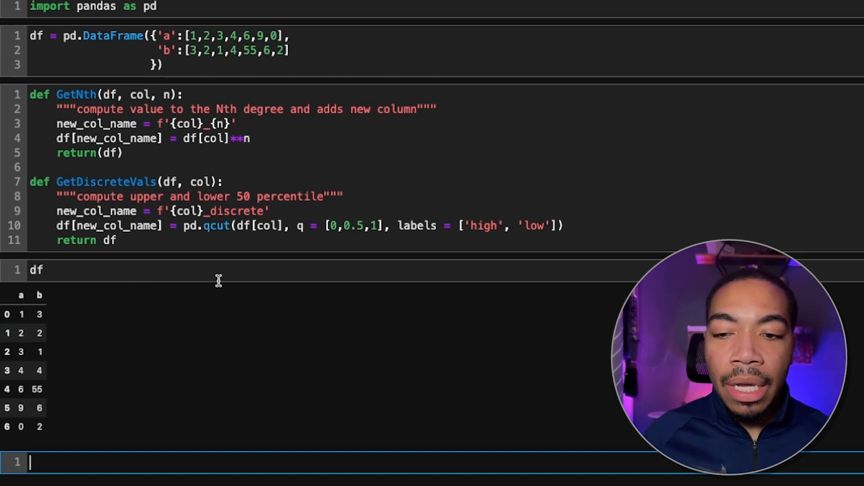
mouse_move(59, 340)
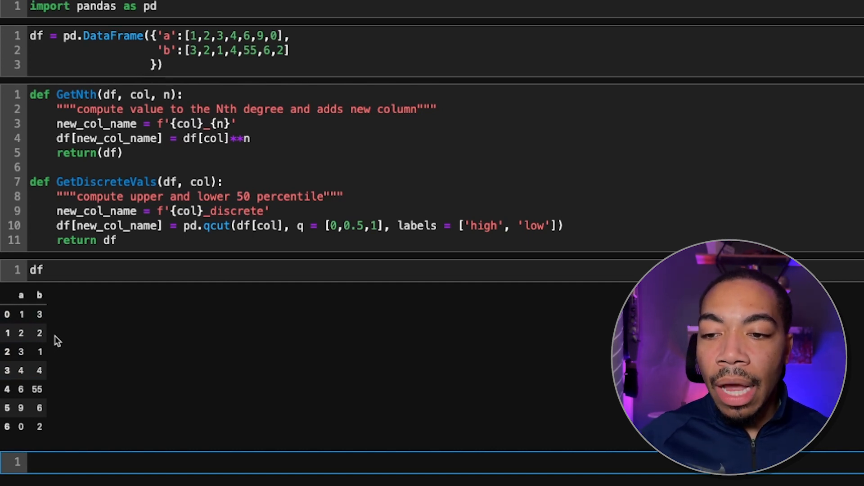
- Run GetNth(df, 'b', 3) to add a b_3 column of cubed b values
scroll(up, 3)
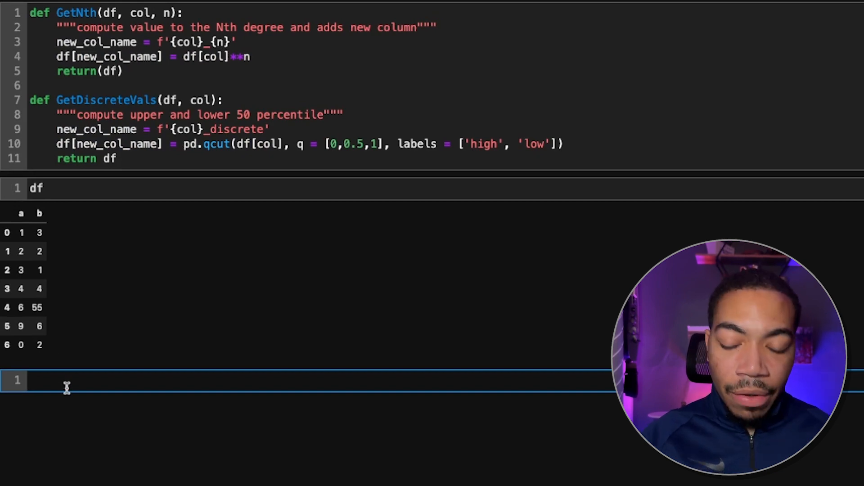
text(GetNth(df)
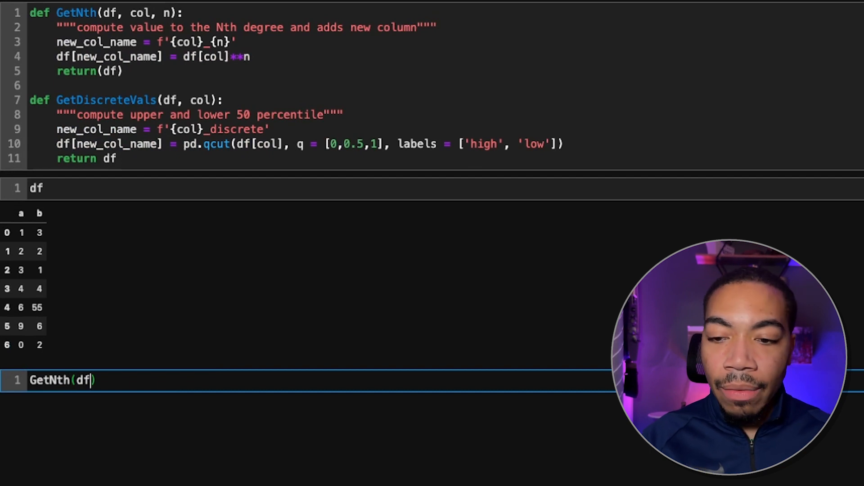
text(,)
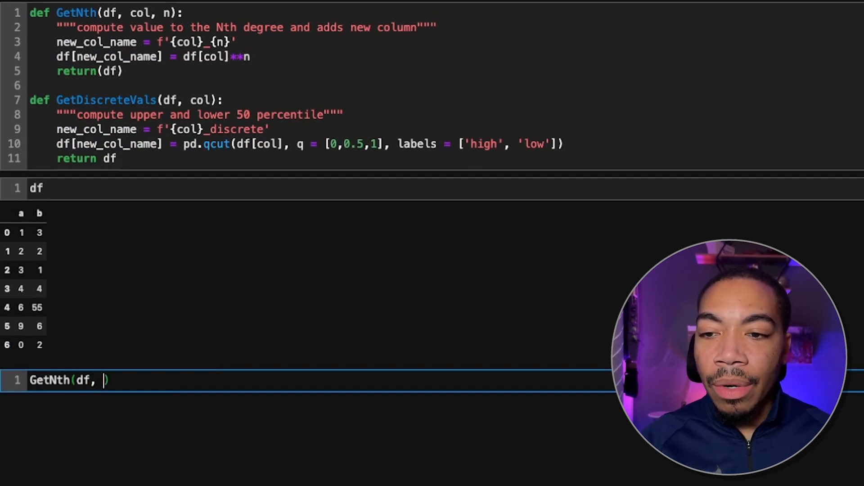
text('b')
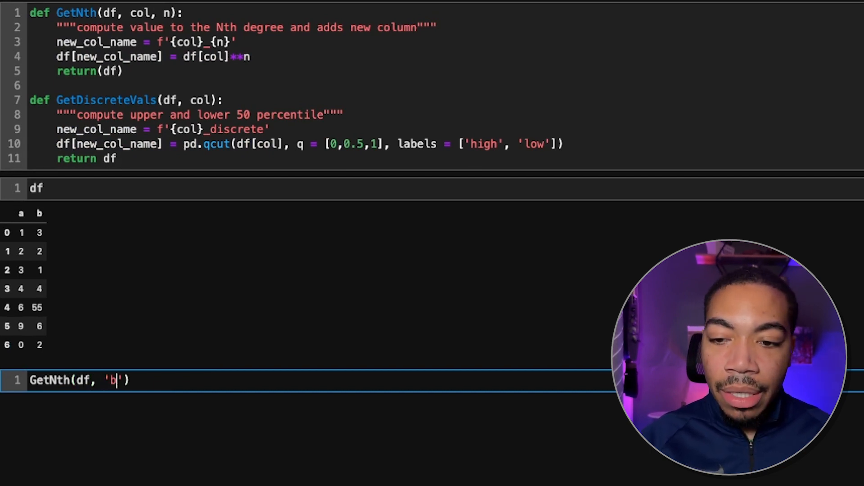
text(,)
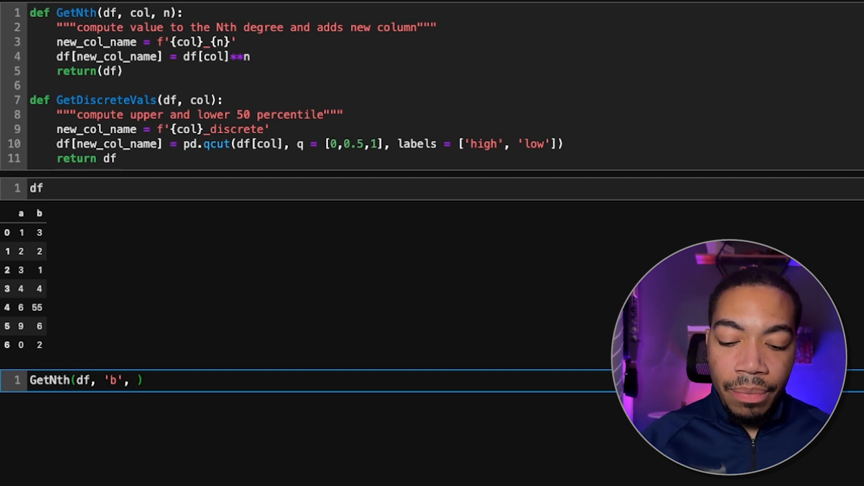
text(3)
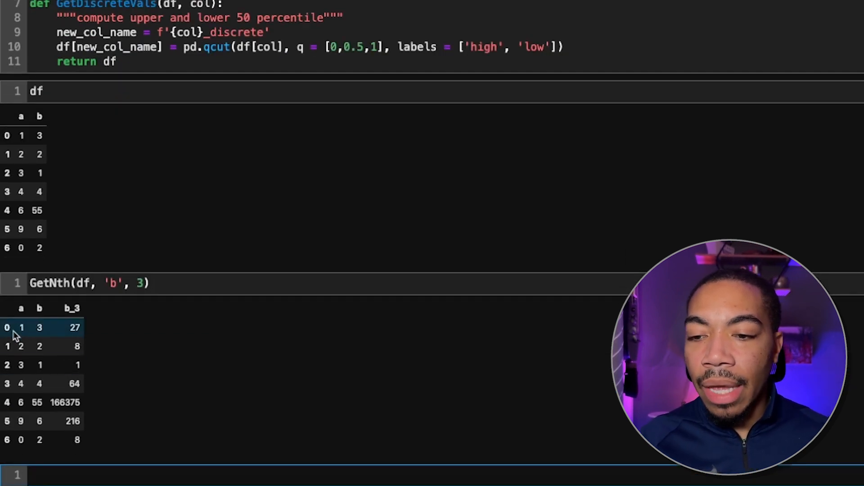
mouse_move(62, 331)
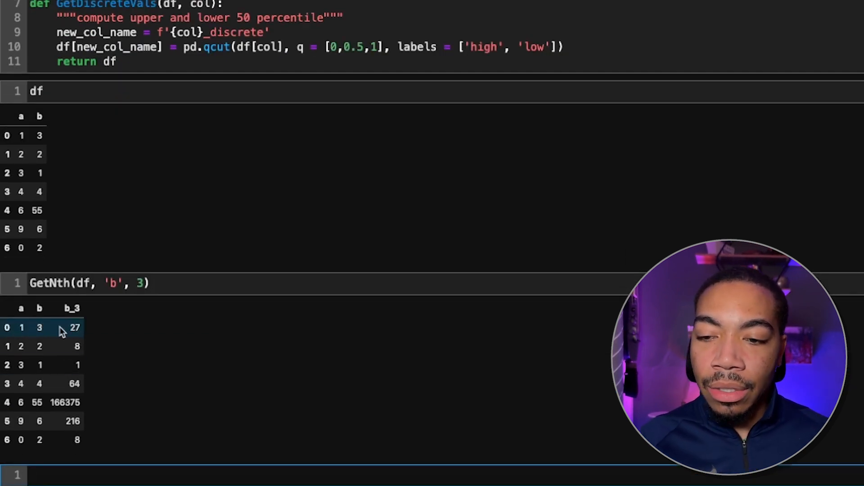
mouse_move(95, 348)
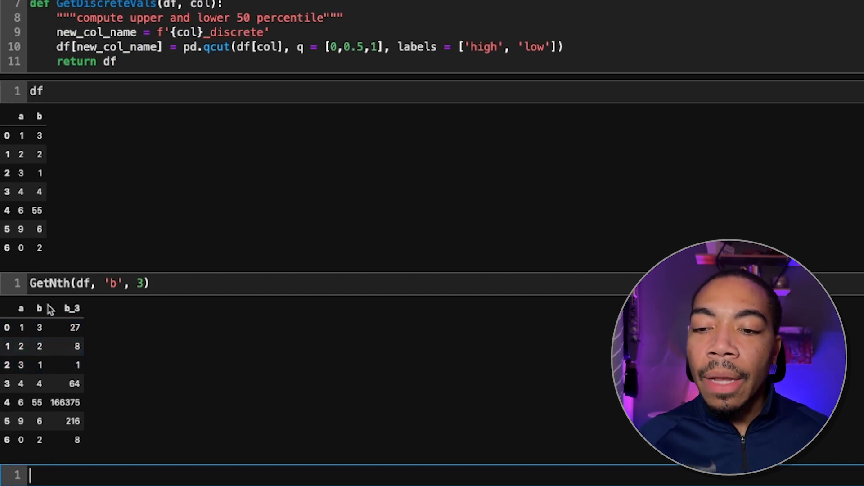
mouse_move(84, 316)
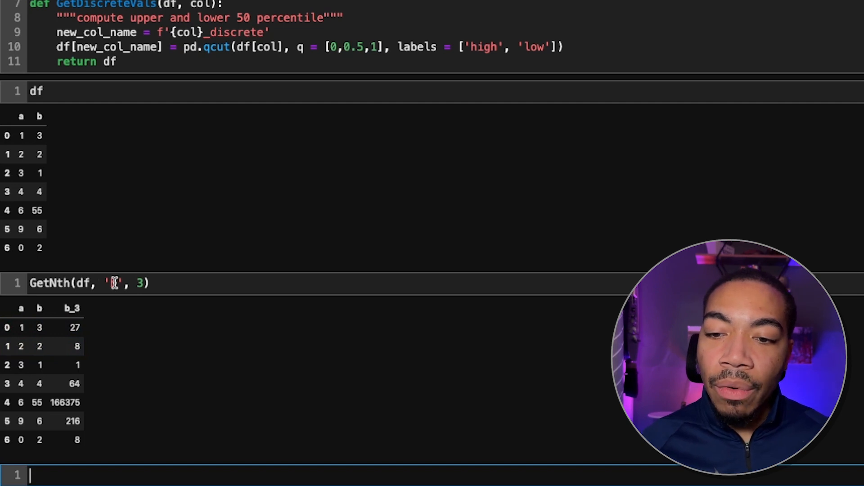
- Start a new cell containing df
text(b)
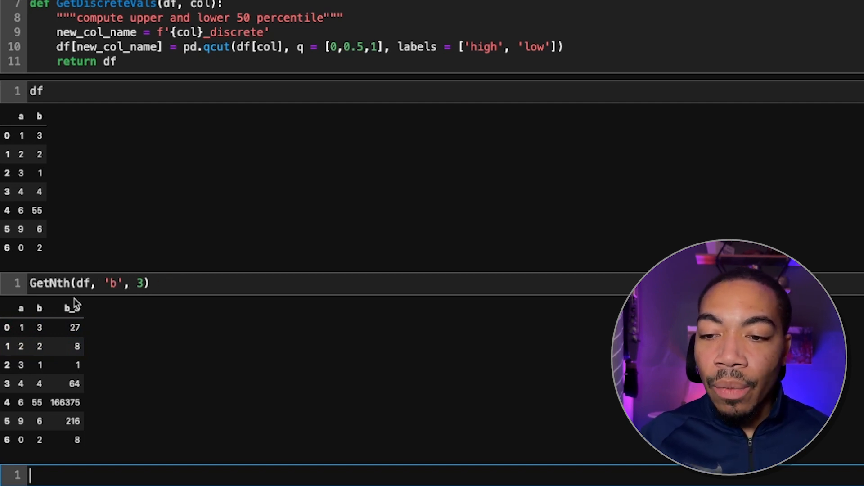
text(df)
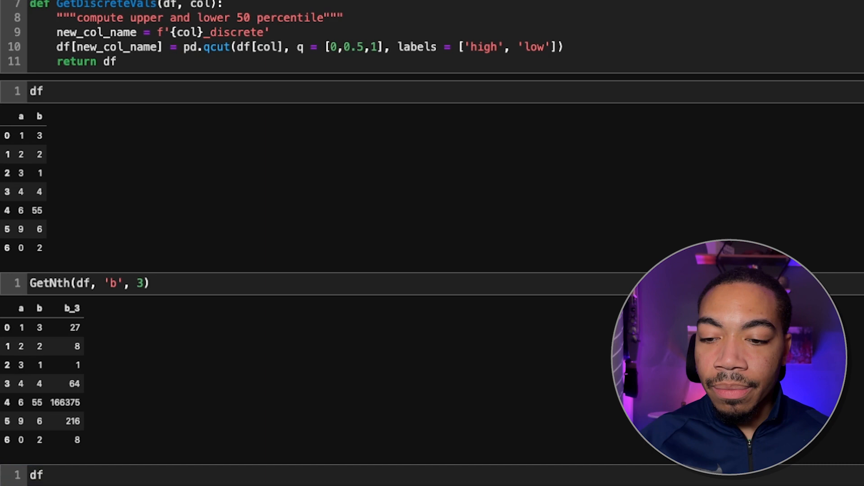
- Change the df cell to GetDiscreteVals(df, 'a') and run it, adding a_discrete
scroll(down, 3)
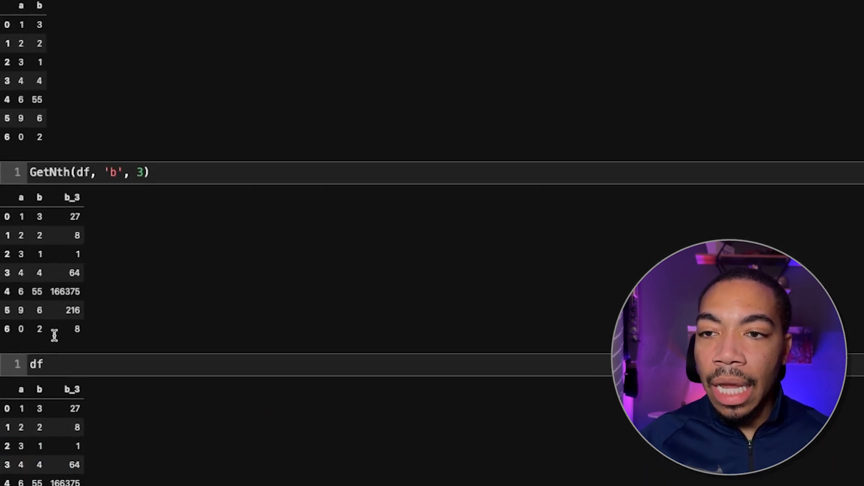
scroll(up, 3)
text(GetDiscreteVals()
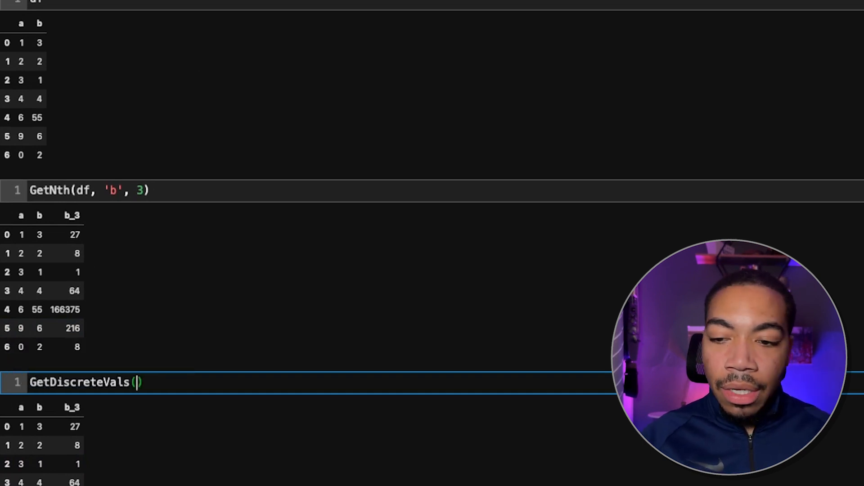
text(df,)
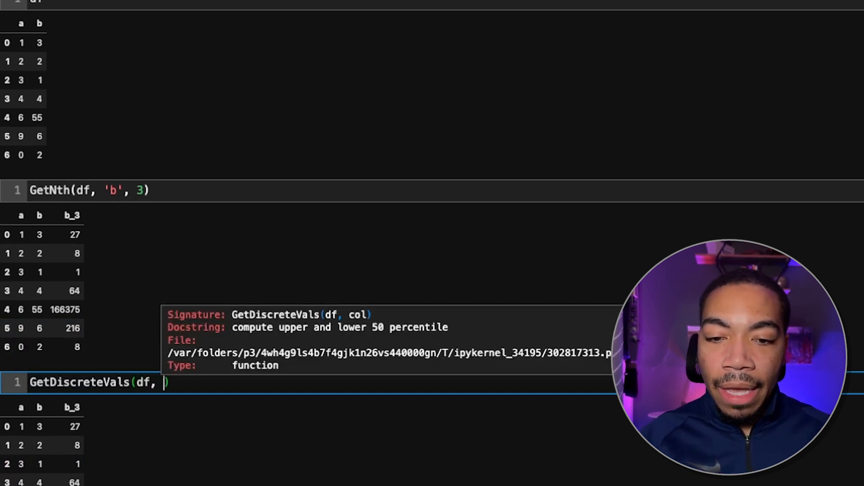
text('')
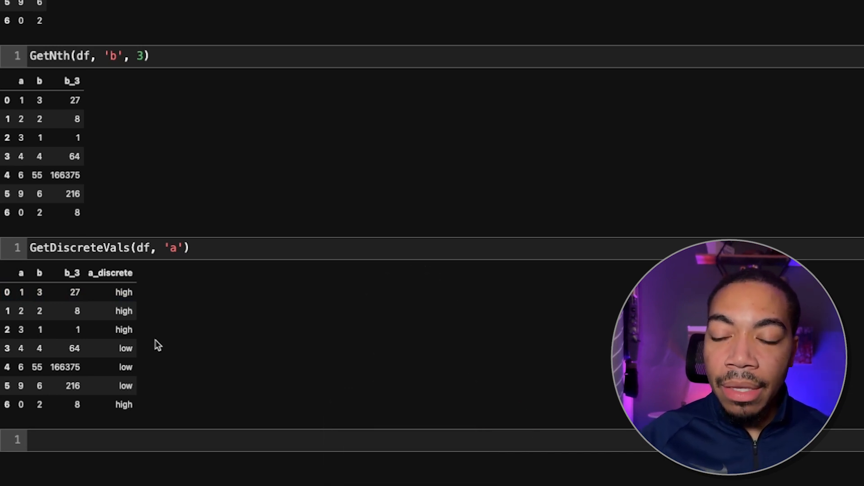
scroll(up, 3)
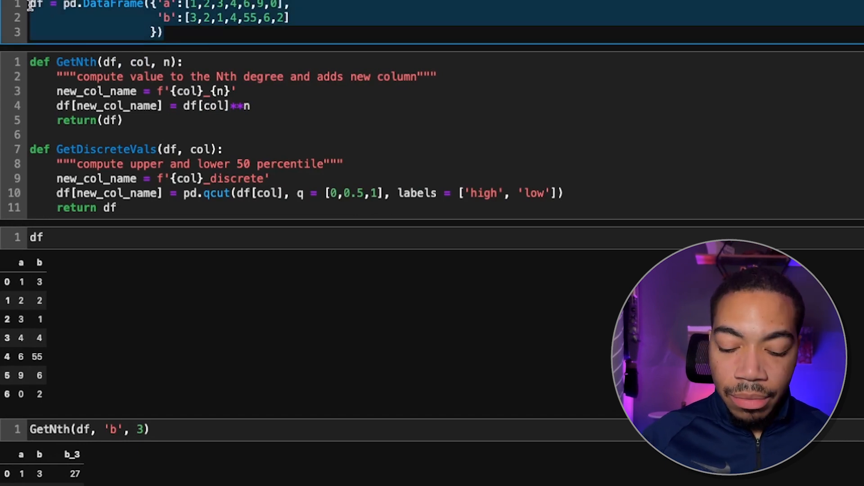
- Begin a new cell with df.pipe(GetNth, 'a', 2)
scroll(down, 3)
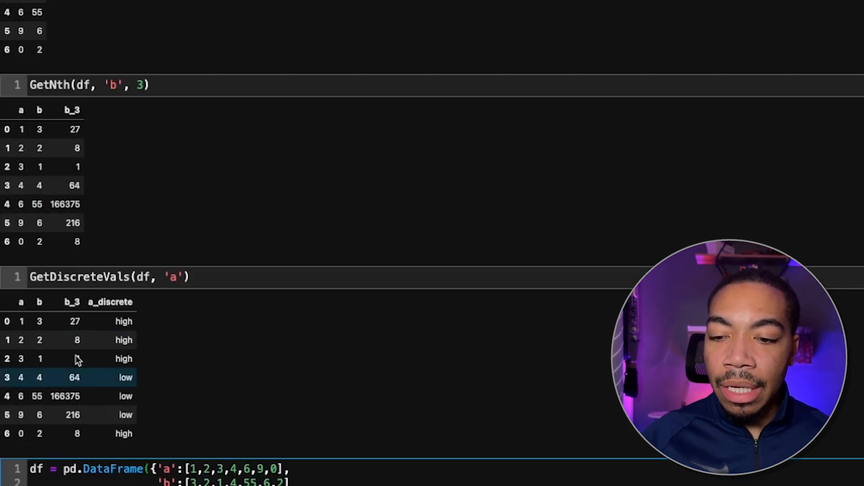
scroll(down, 3)
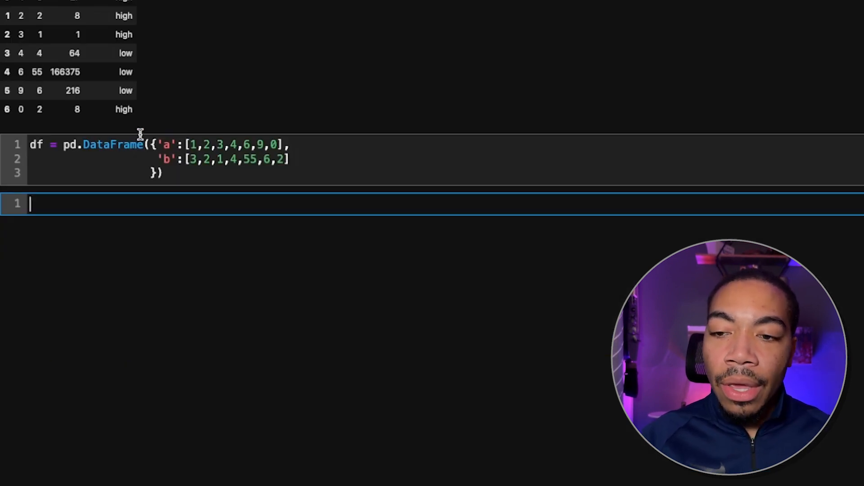
text(df)
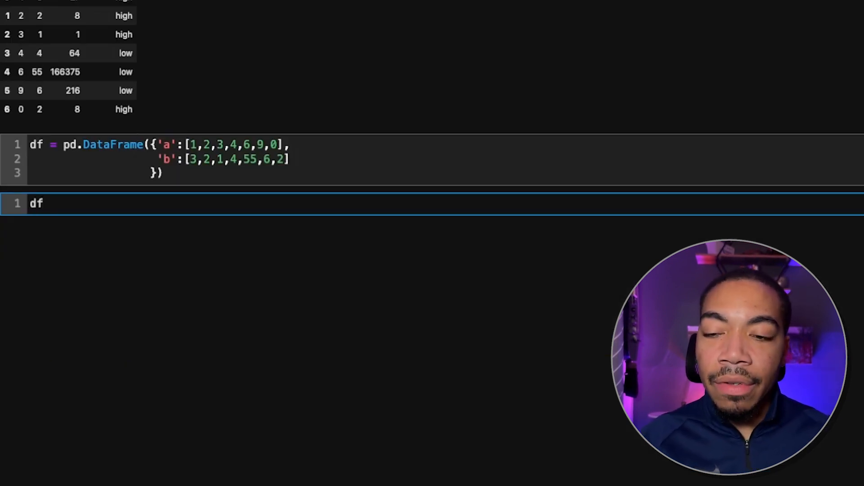
text(.ip)
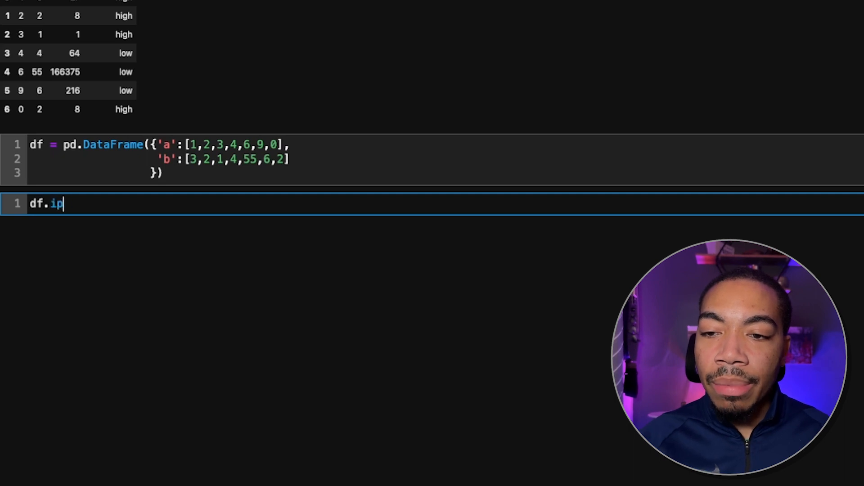
text(pe)
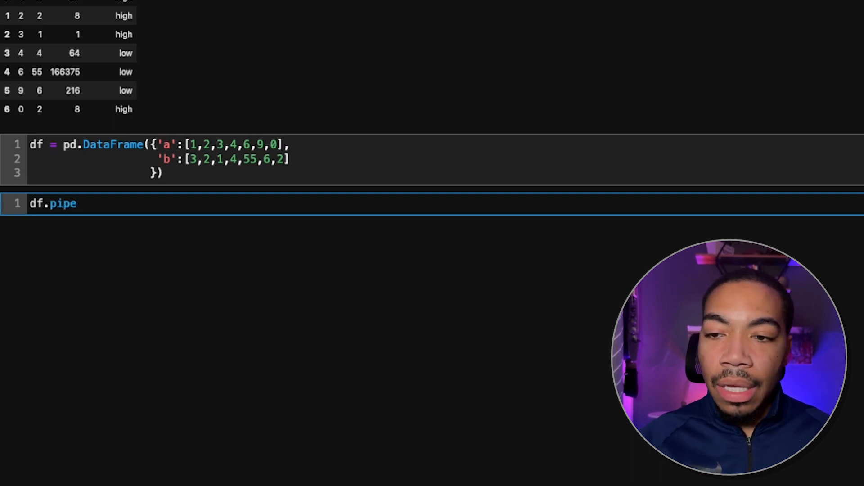
text(())
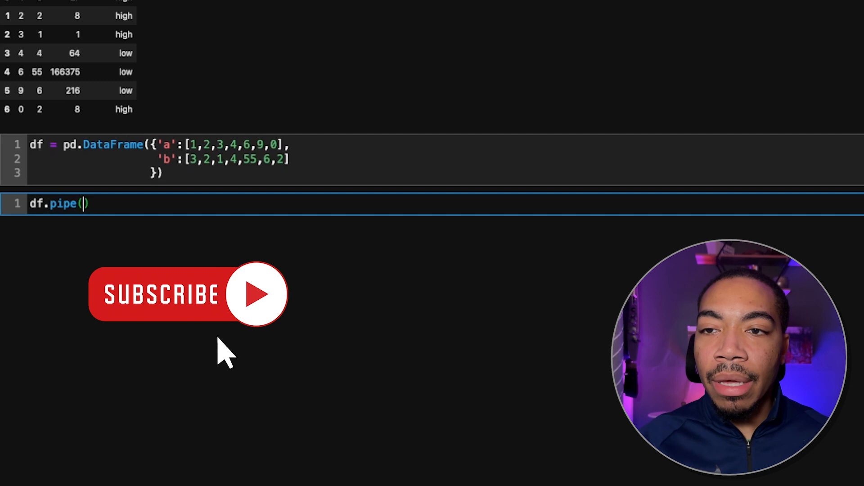
text(GetNth()
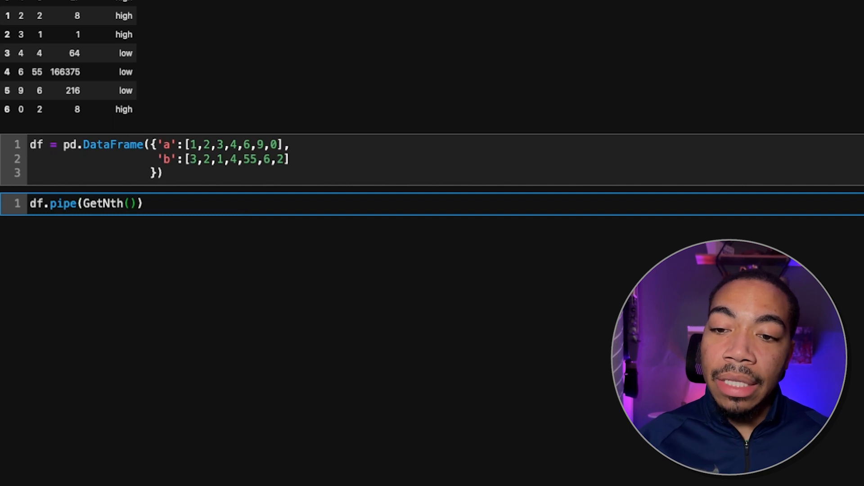
key(Backspace)
text(, )
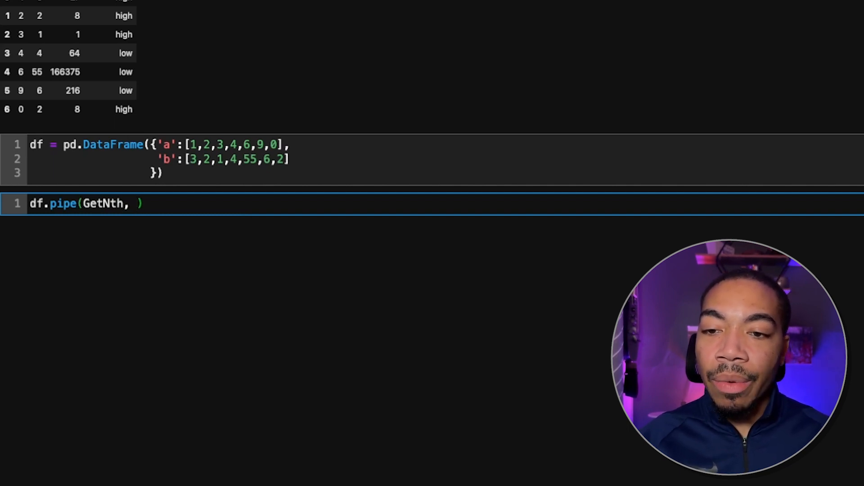
text('a')
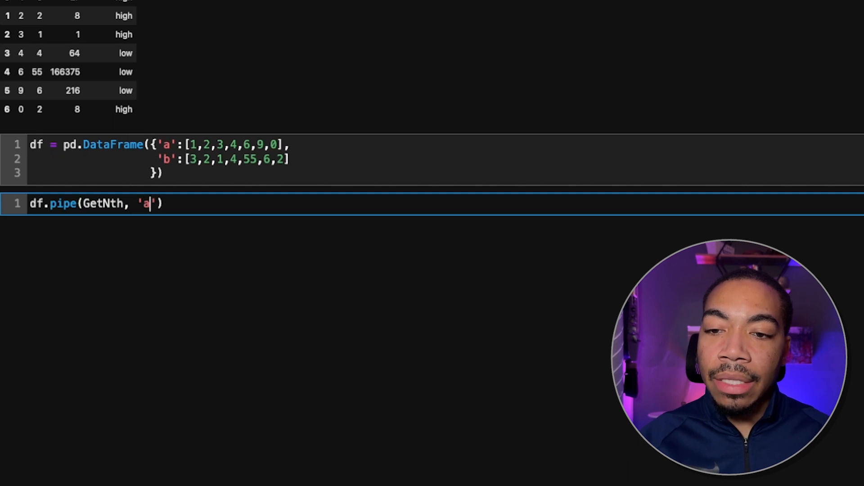
text(, 2)
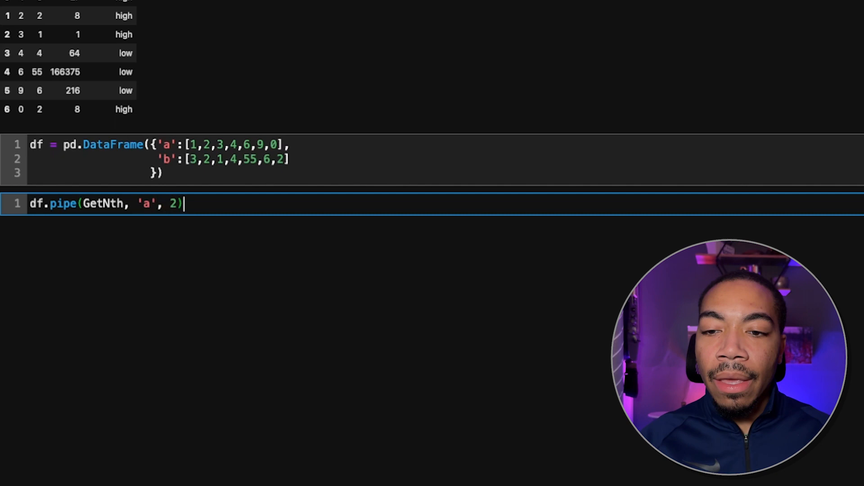
- Chain .pipe(GetDiscreteVals, 'a') and run, outputting a_2 and a_discrete columns
text(.p)
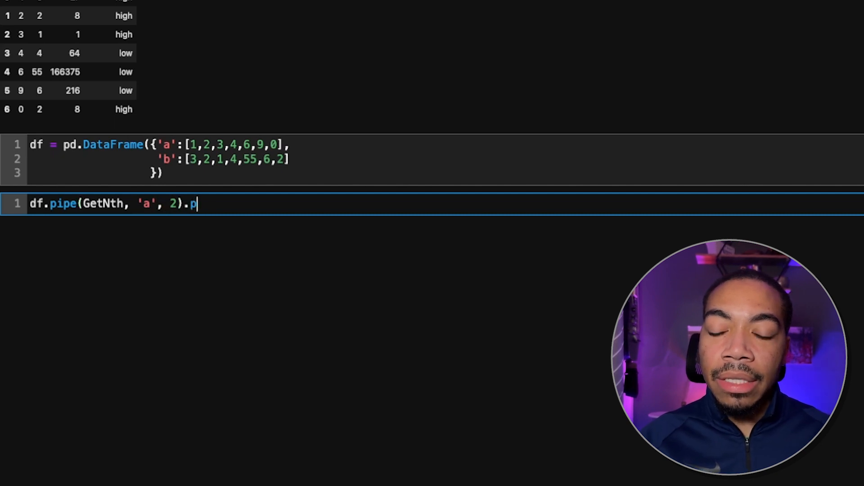
text(i)
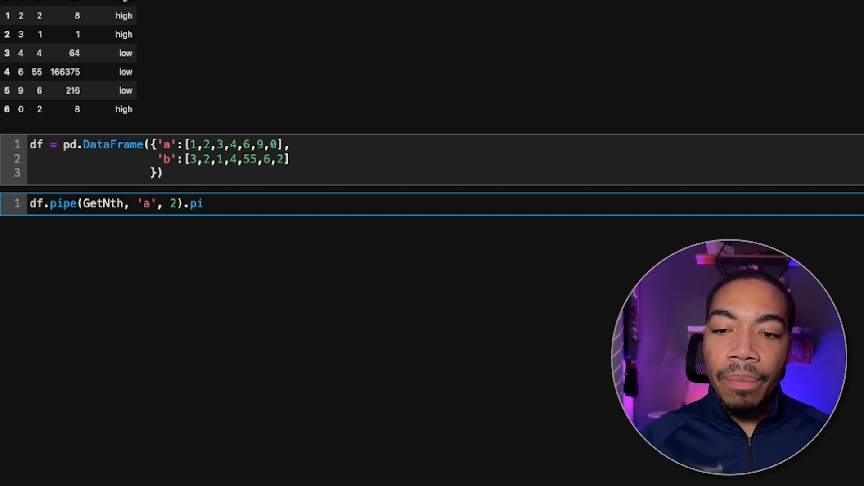
text(pe(G)
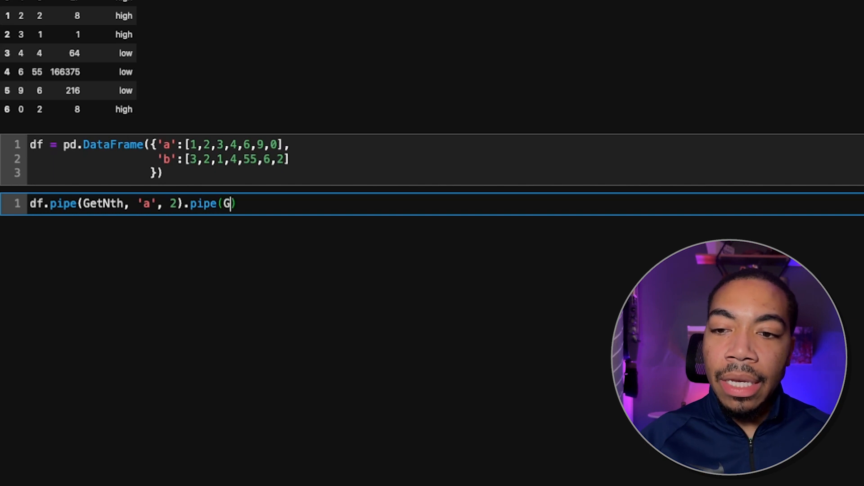
text(etDiscreteVals,)
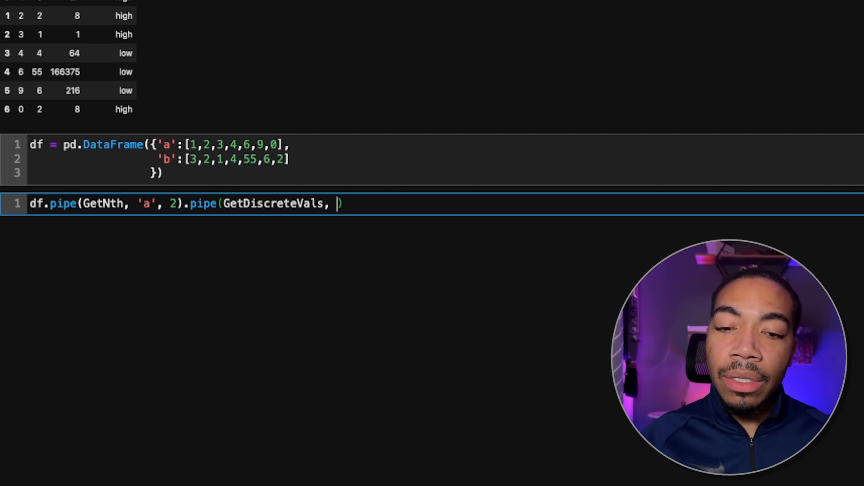
text('a')
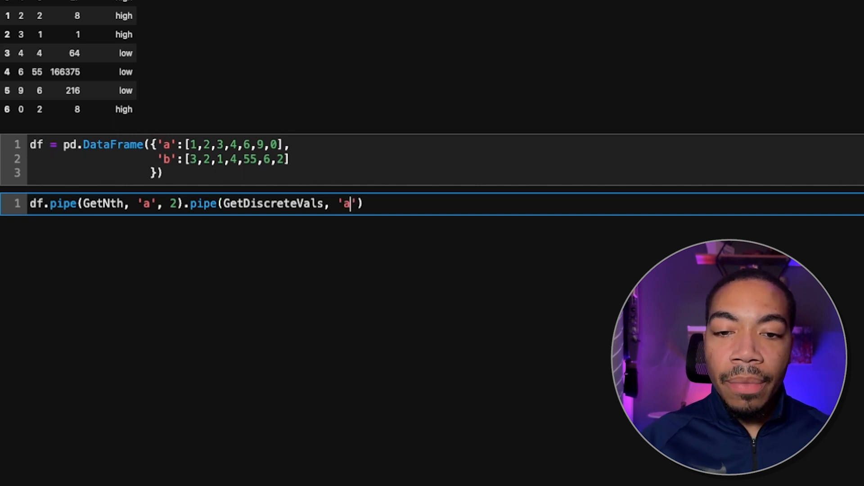
key(Shift+Enter)
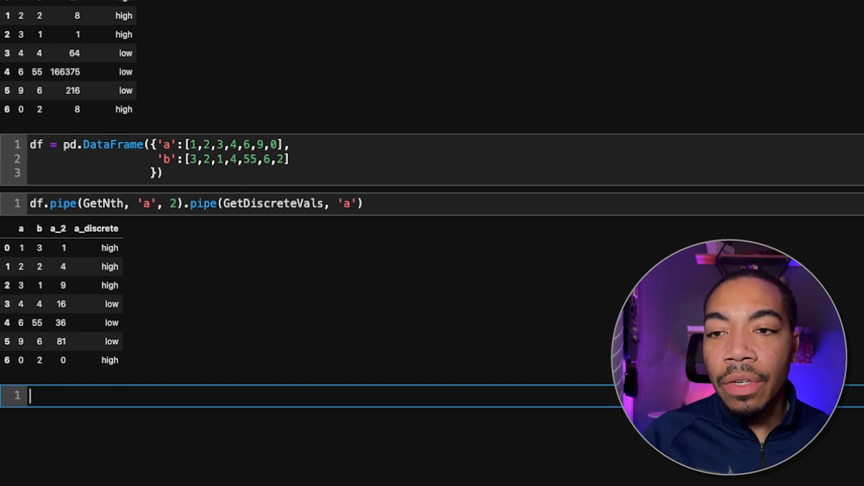
mouse_move(91, 93)
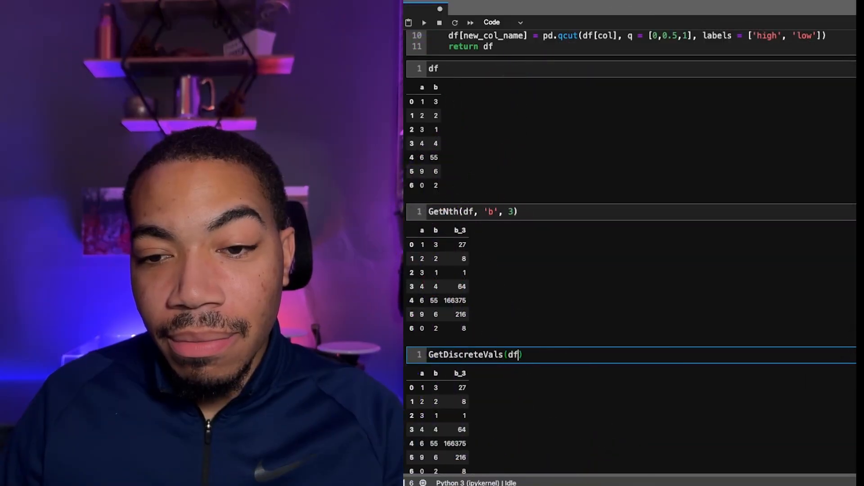
- Add , 'a' so the cell reads GetDiscreteVals(df, 'a')
text(,)
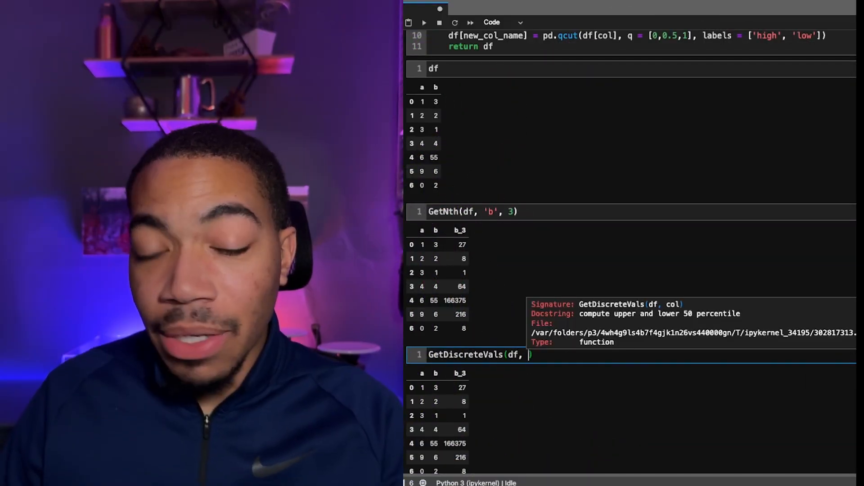
text('a')
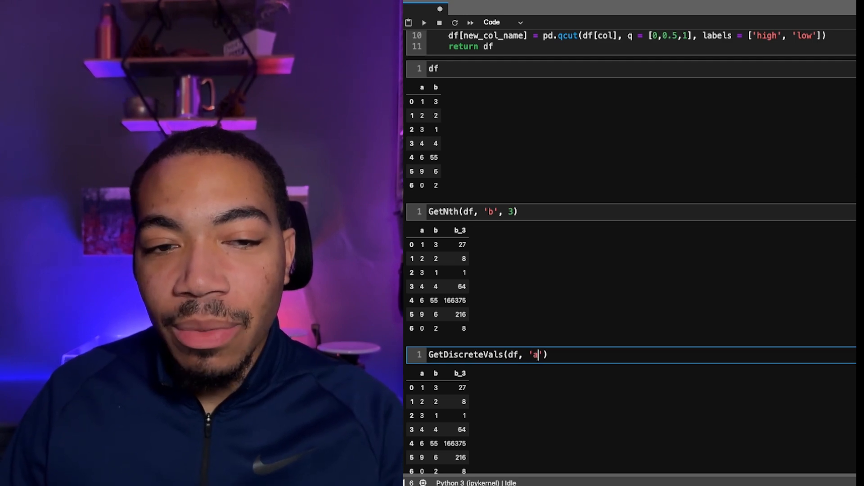